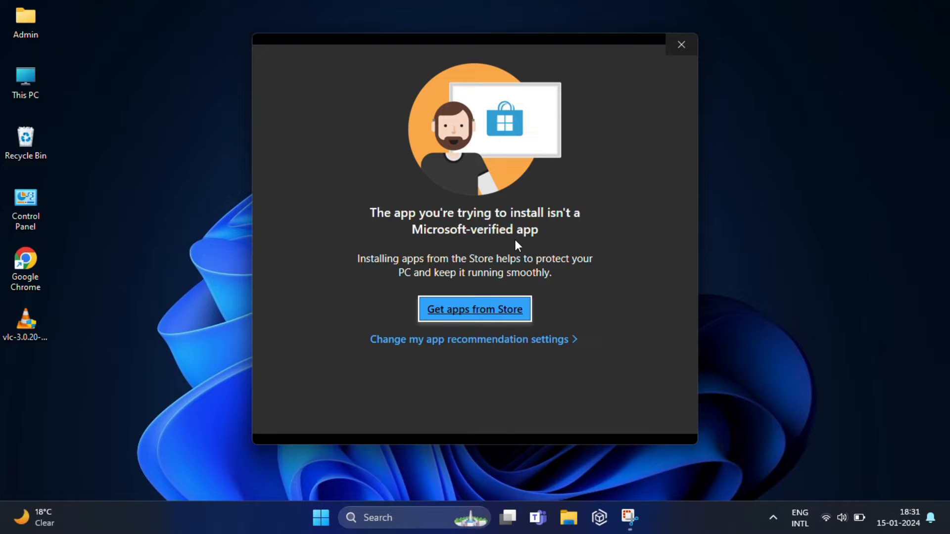
mouse_move(497, 154)
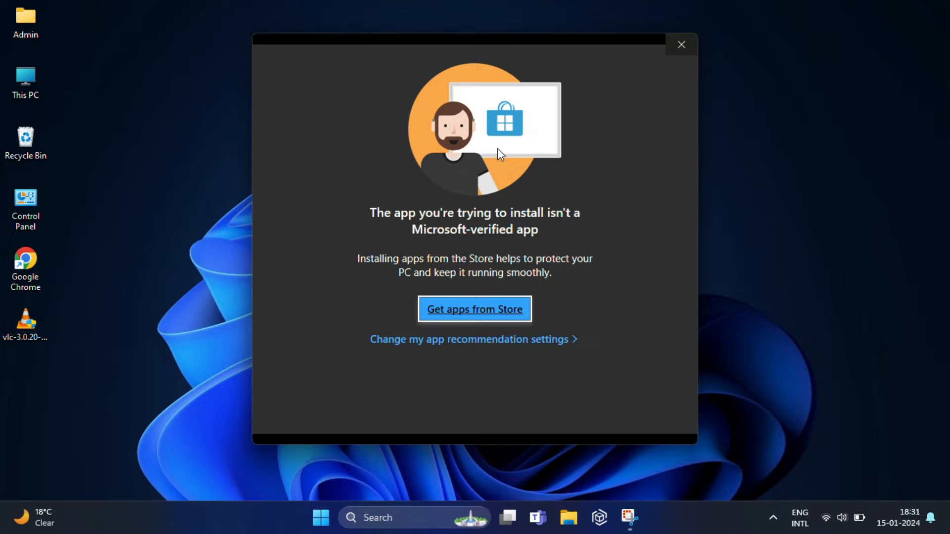
mouse_move(494, 153)
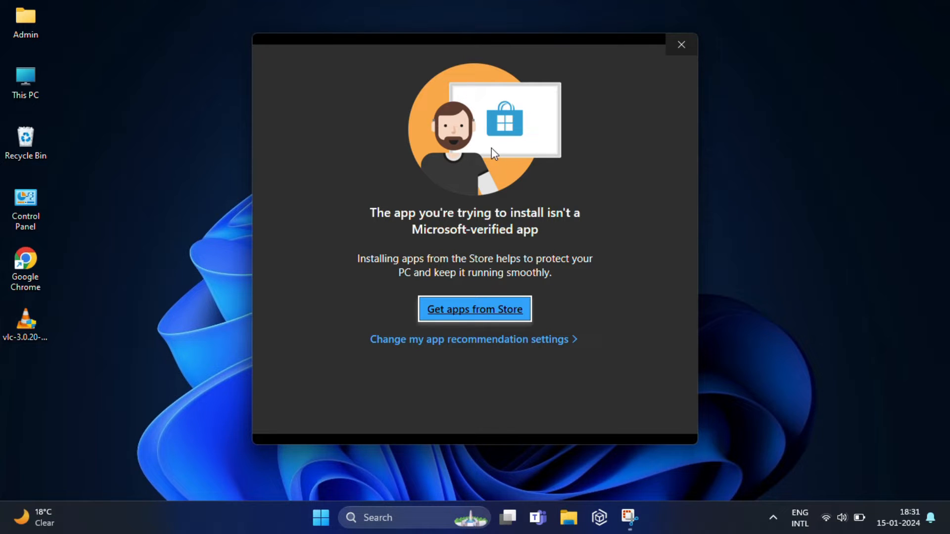
mouse_move(469, 166)
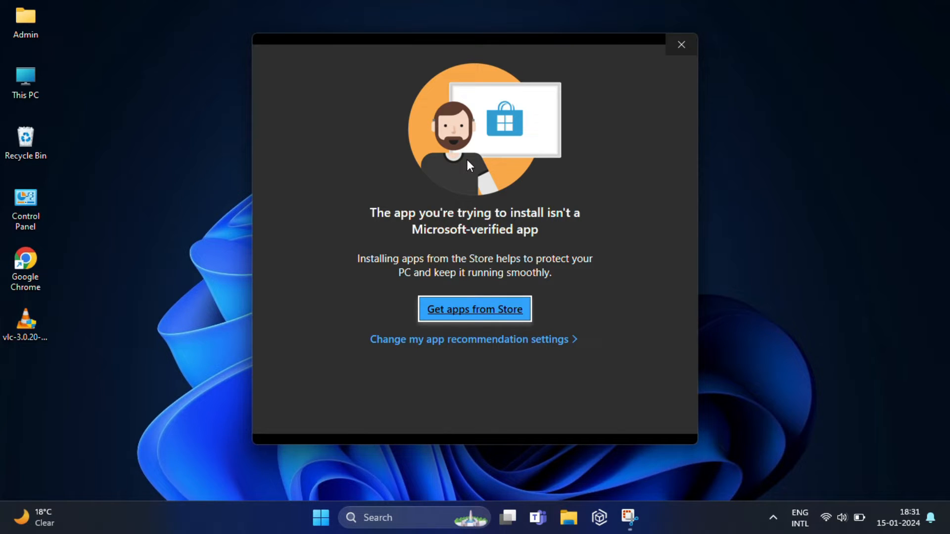
Step: Dismiss the unverified-app warning and open the Start menu's pinned apps
left_click(680, 44)
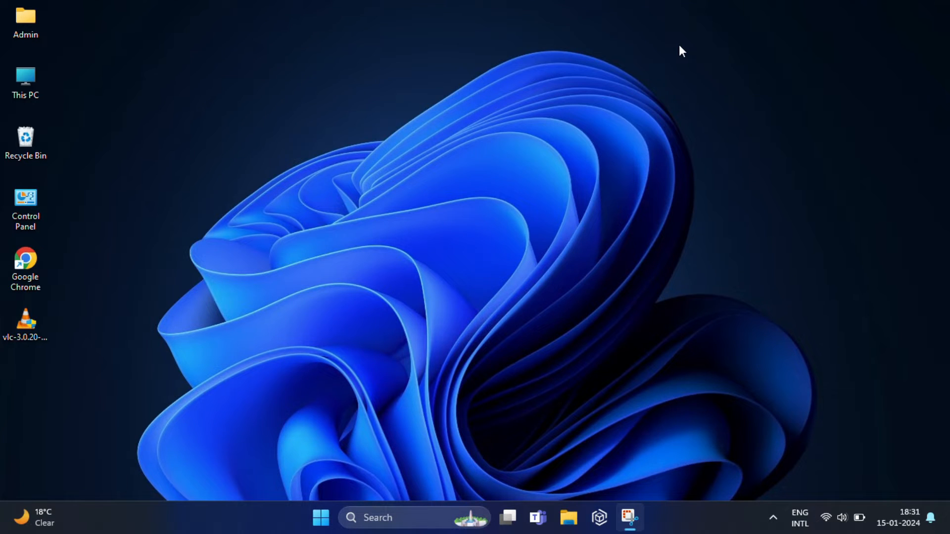
mouse_move(511, 148)
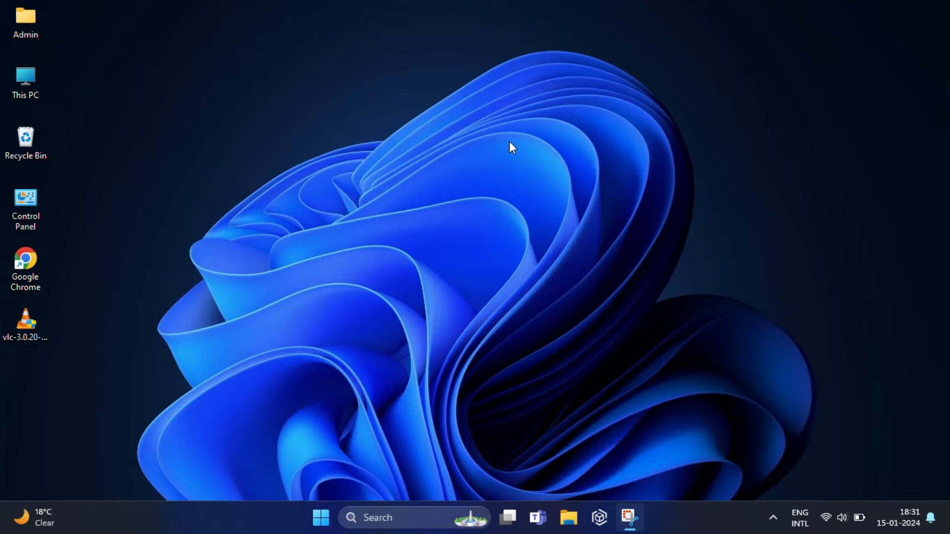
mouse_move(356, 324)
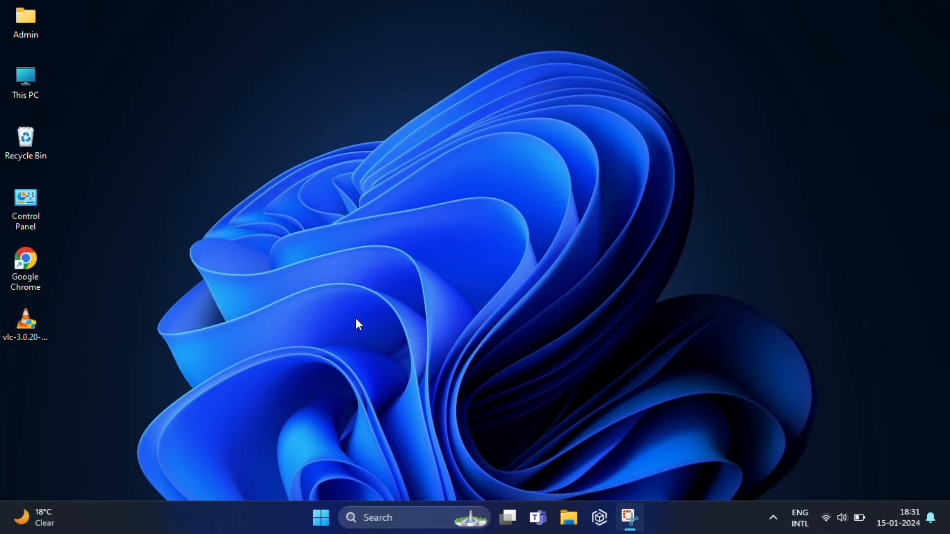
left_click(321, 518)
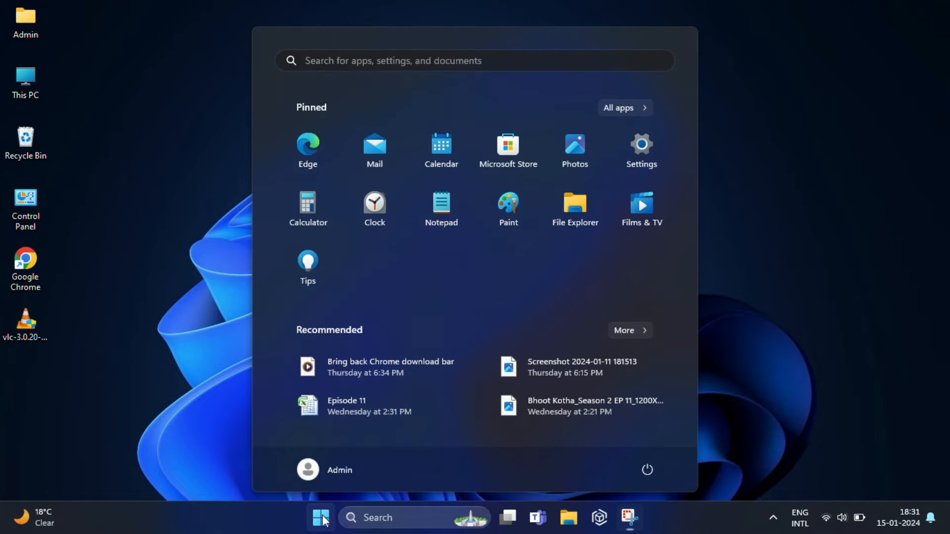
mouse_move(641, 151)
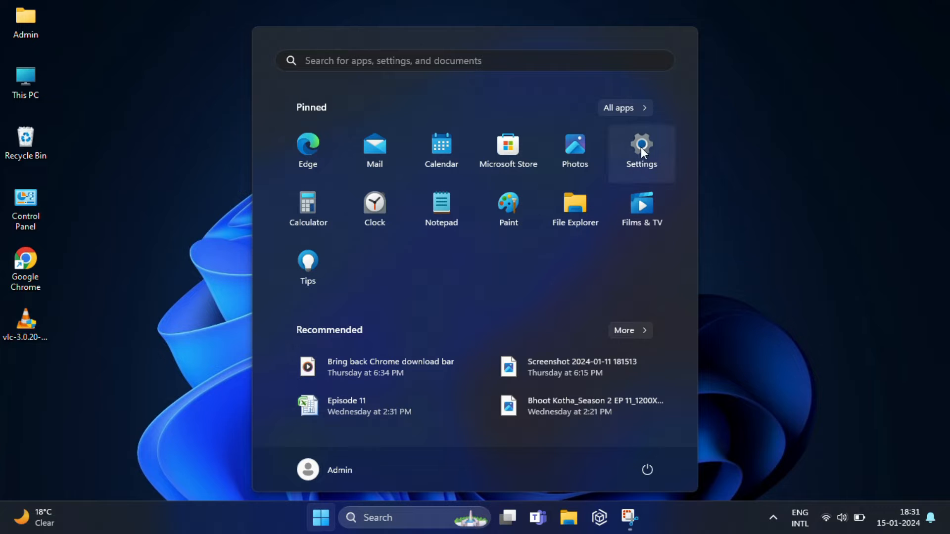
Step: Go from Start to Settings, then Apps, then Advanced app settings
left_click(641, 147)
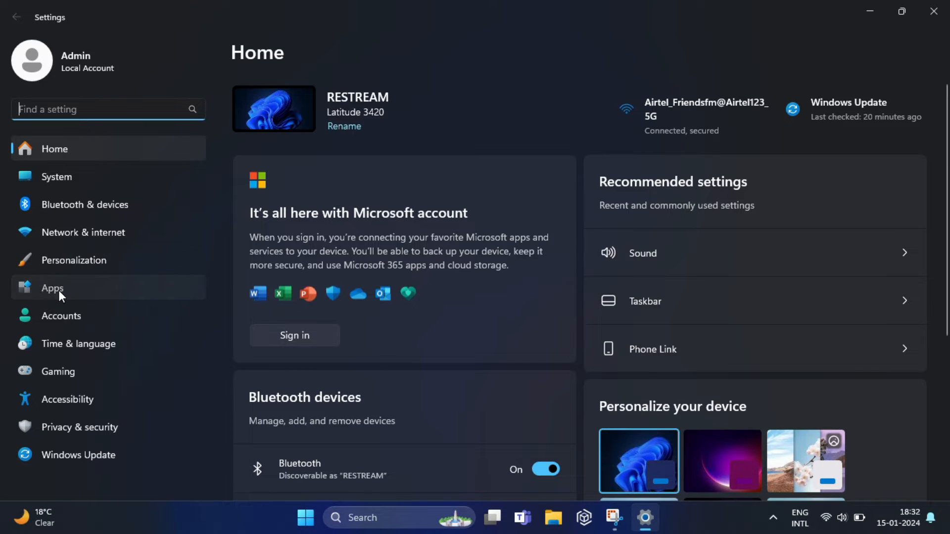
left_click(52, 288)
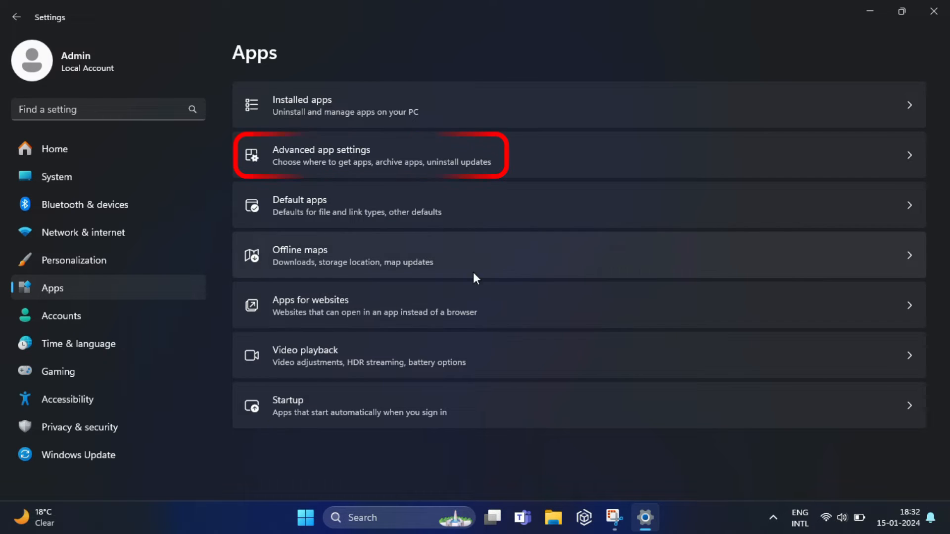
left_click(370, 154)
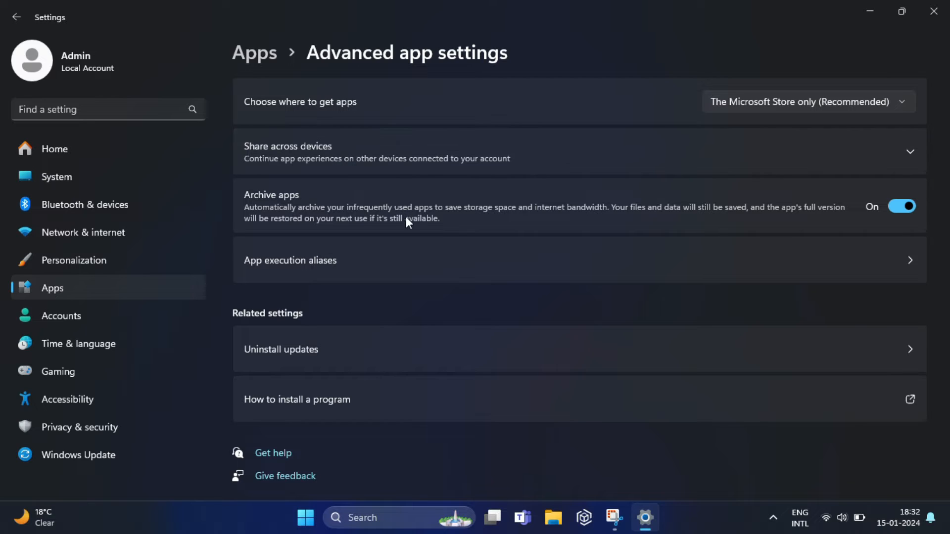
mouse_move(456, 200)
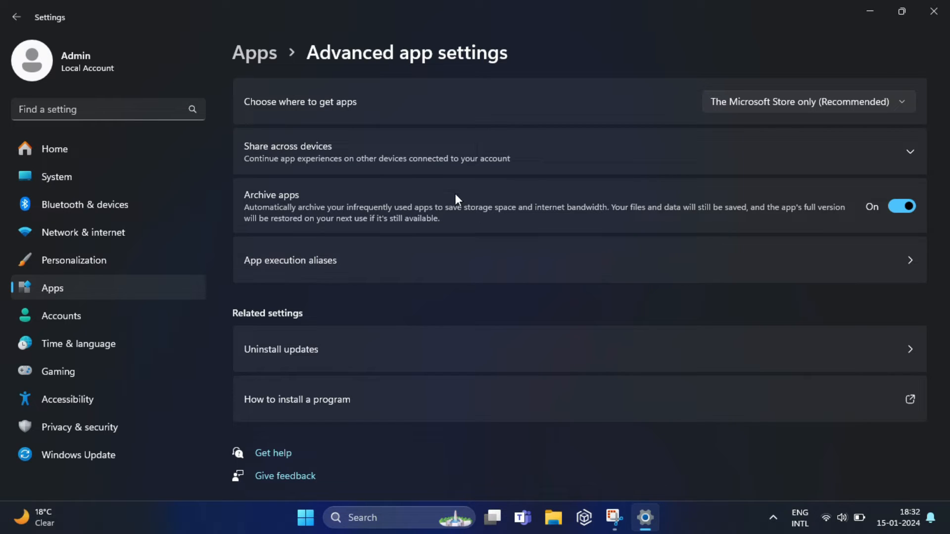
mouse_move(899, 116)
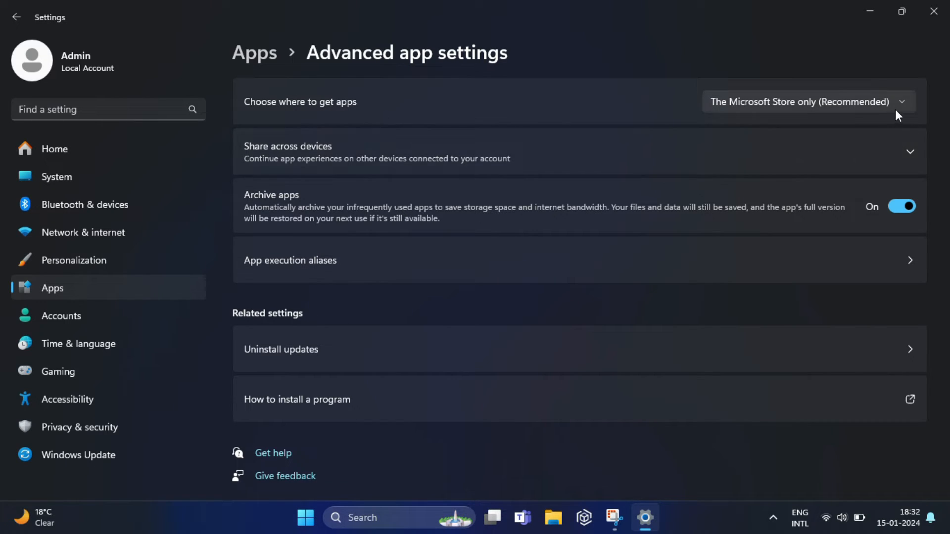
Step: Change 'Choose where to get apps' from Microsoft Store only to Anywhere
left_click(807, 102)
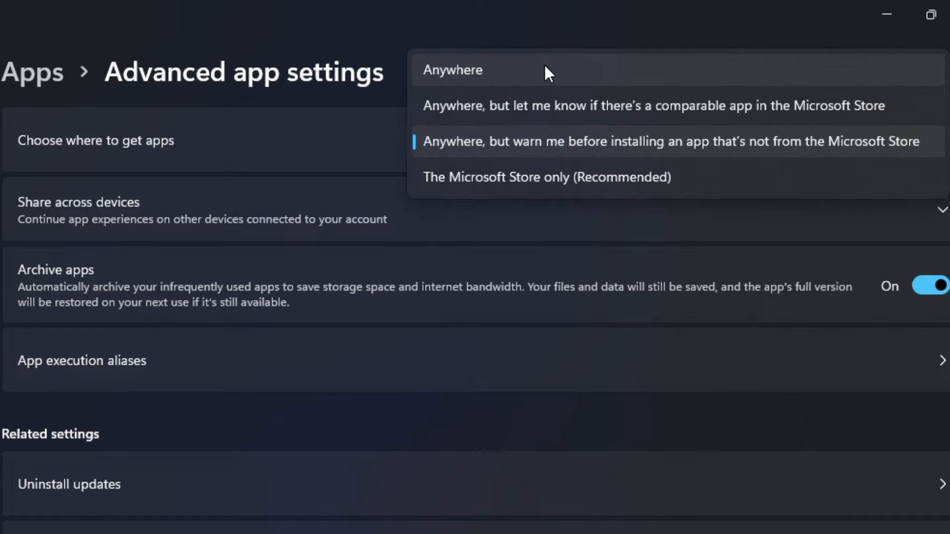
mouse_move(532, 106)
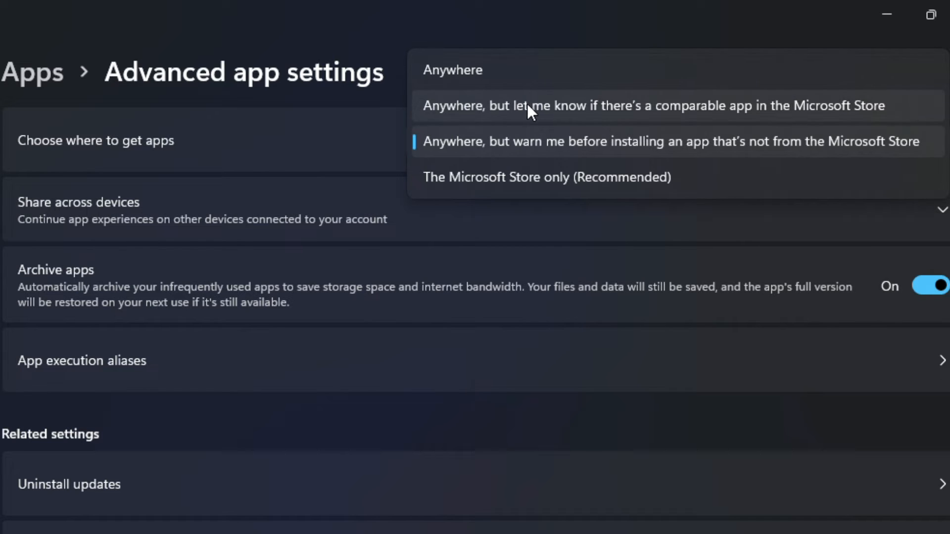
mouse_move(532, 119)
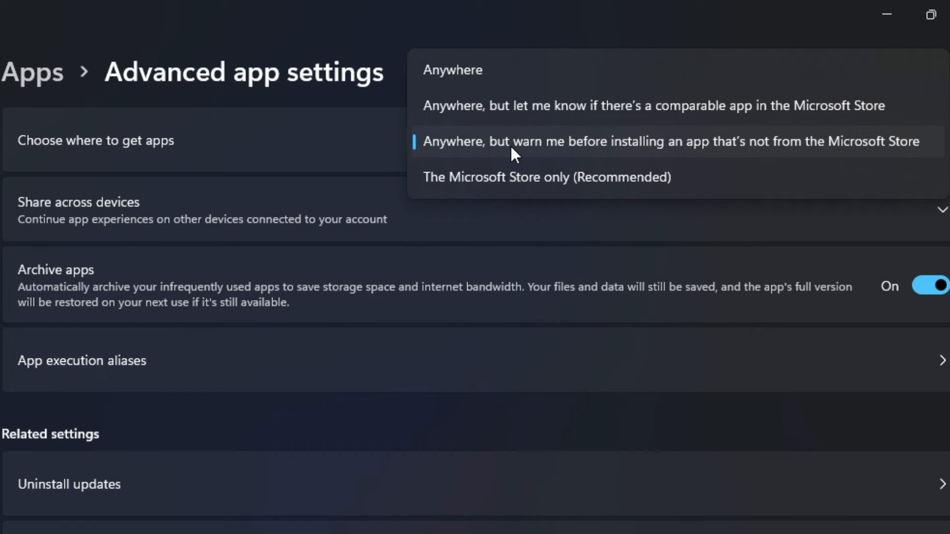
mouse_move(500, 177)
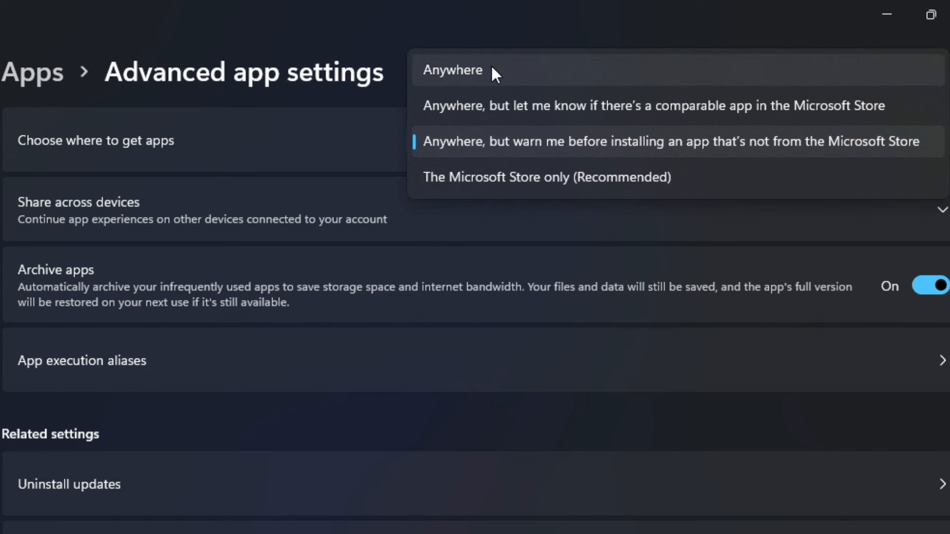
left_click(453, 69)
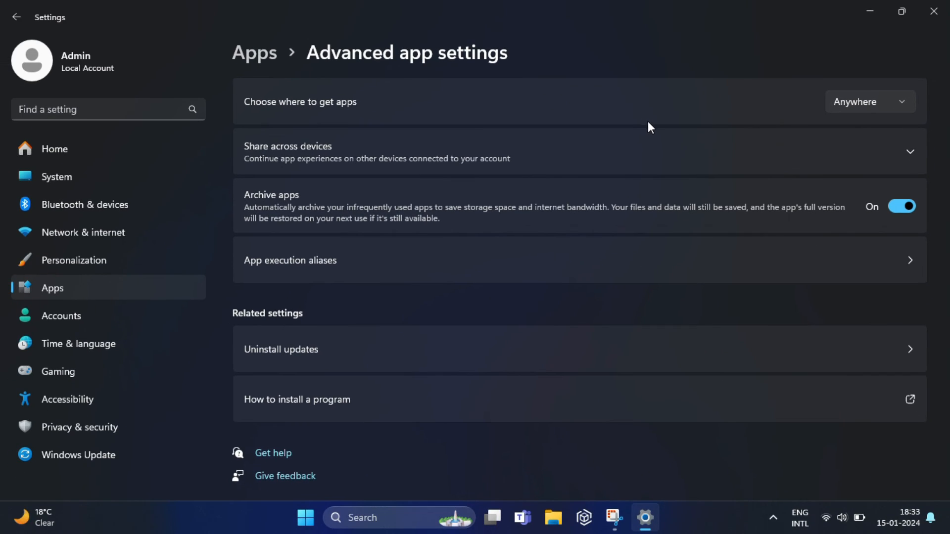
mouse_move(934, 11)
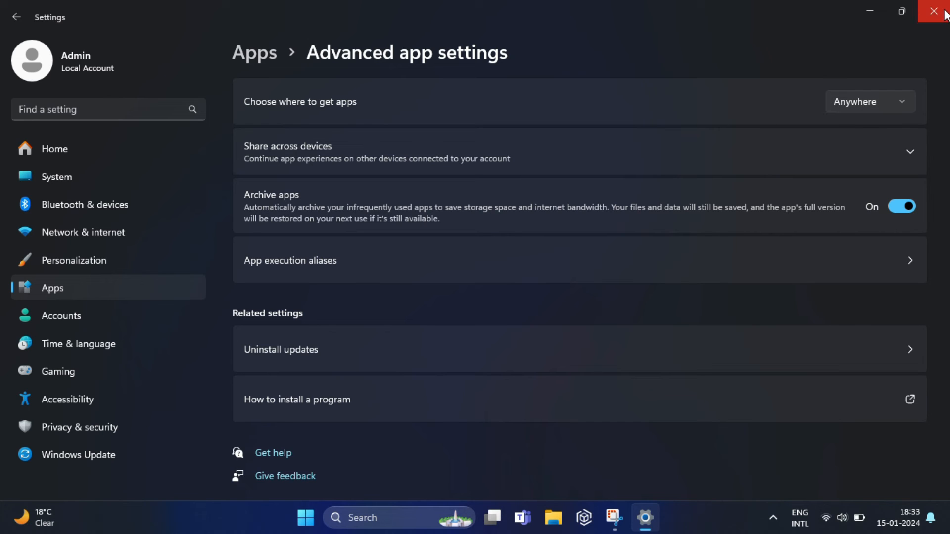
Step: Close Settings and launch the VLC installer from its desktop icon
left_click(933, 10)
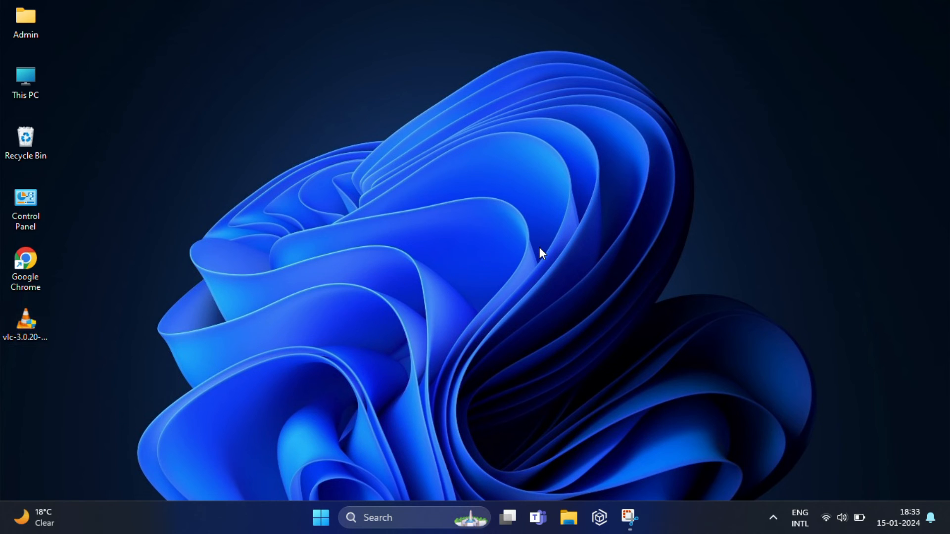
left_click(25, 318)
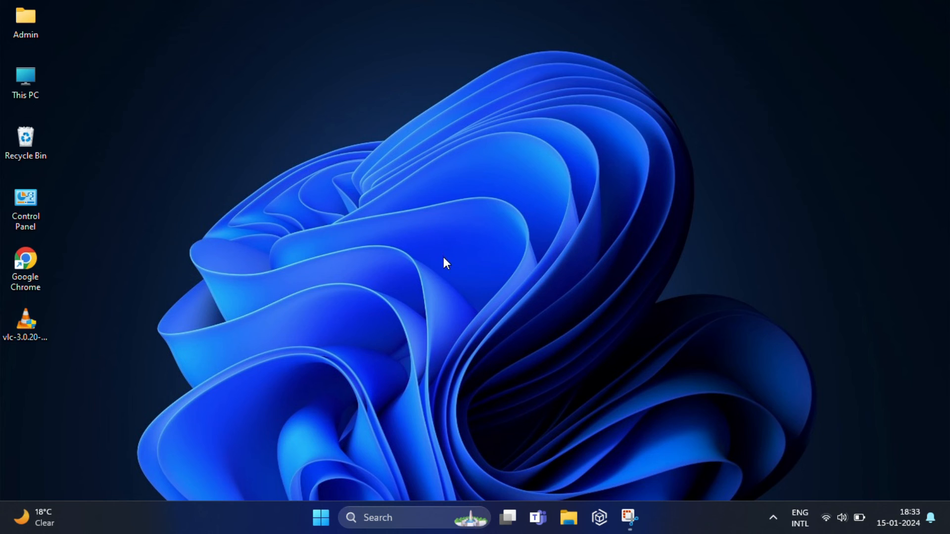
mouse_move(460, 320)
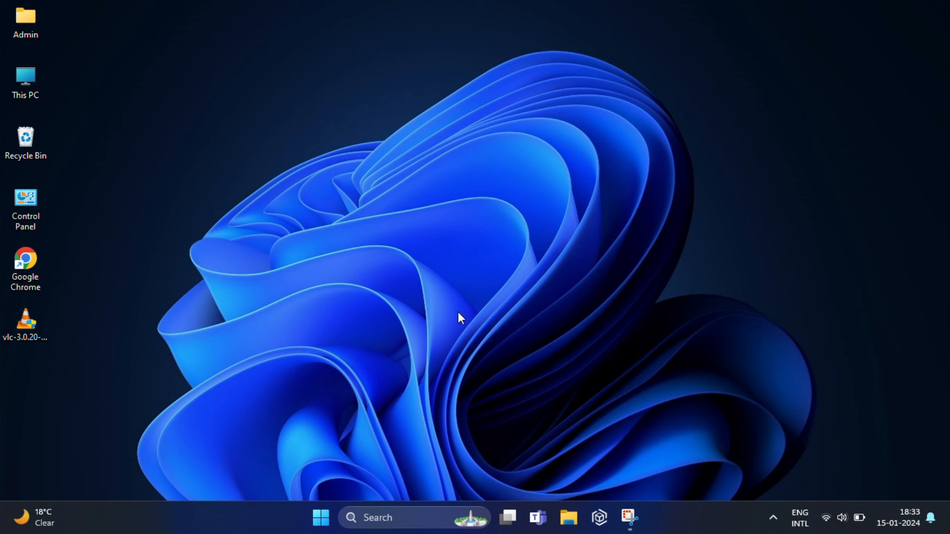
double_click(25, 318)
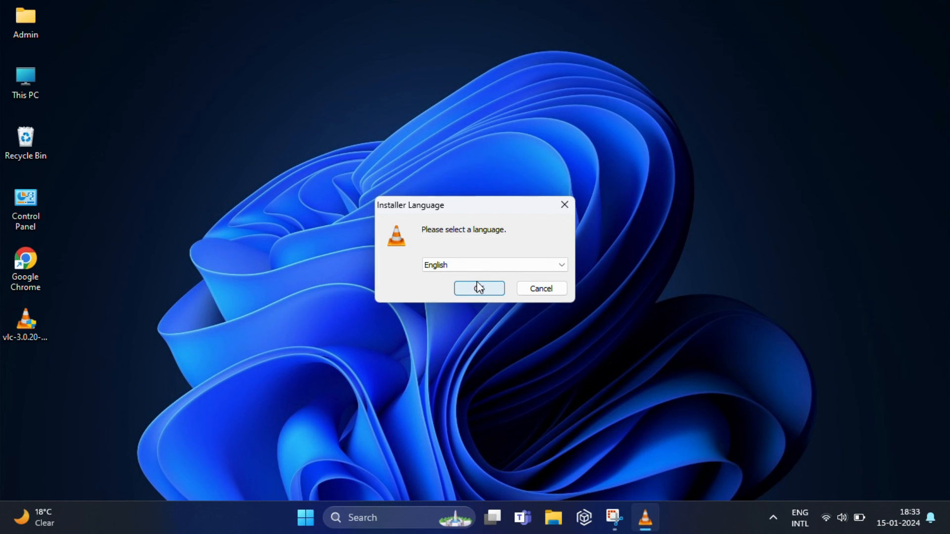